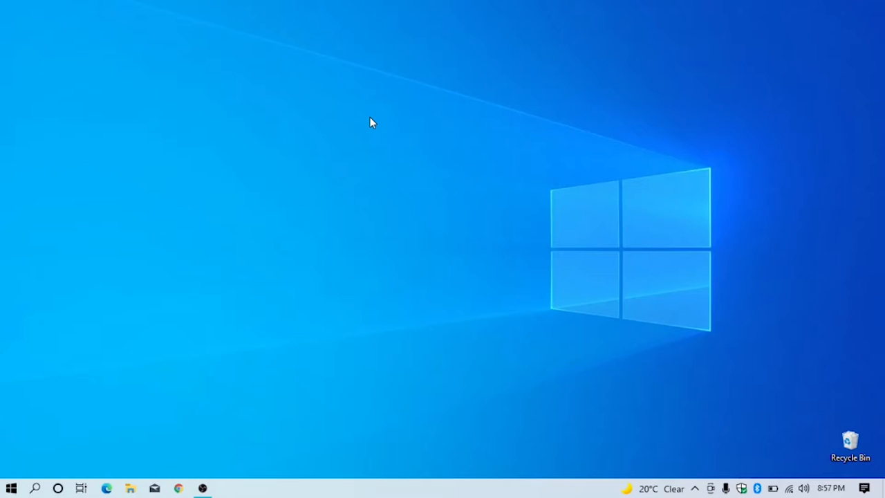
mouse_move(523, 310)
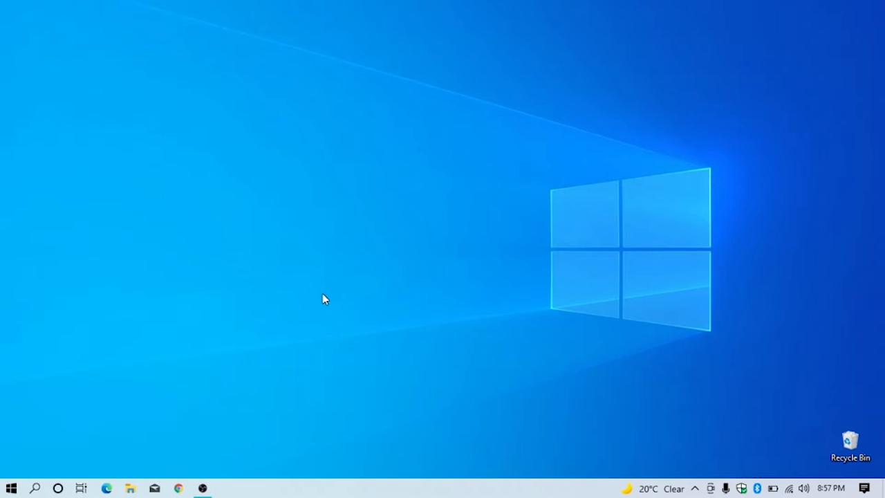
Step: Launch Chrome and go to get.adobe.com/reader, the Acrobat Reader download page
left_click(178, 488)
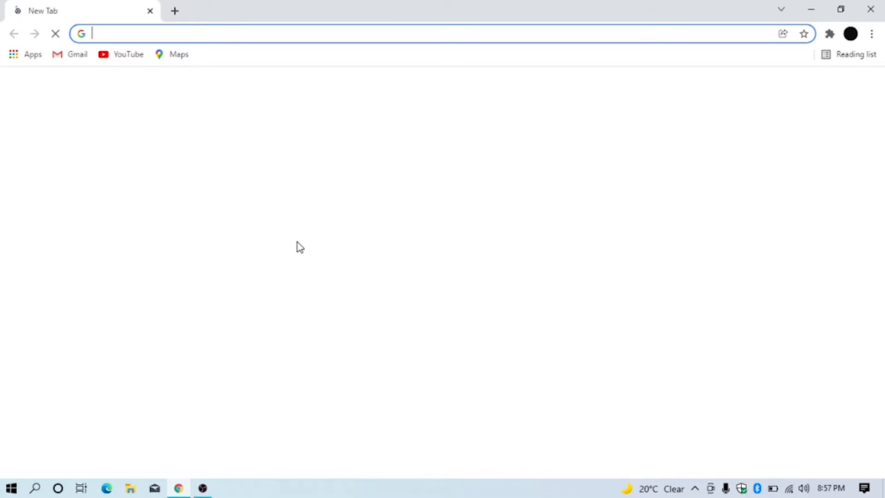
type("get.adobe.com/reader/")
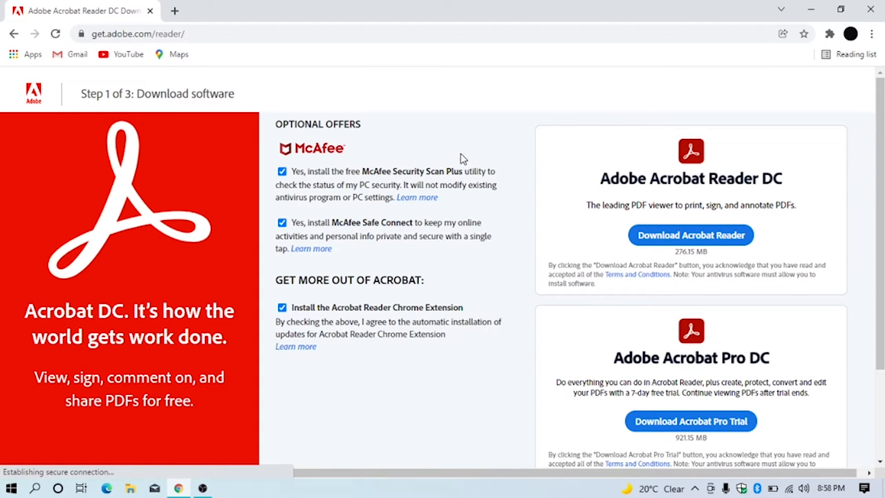
mouse_move(542, 163)
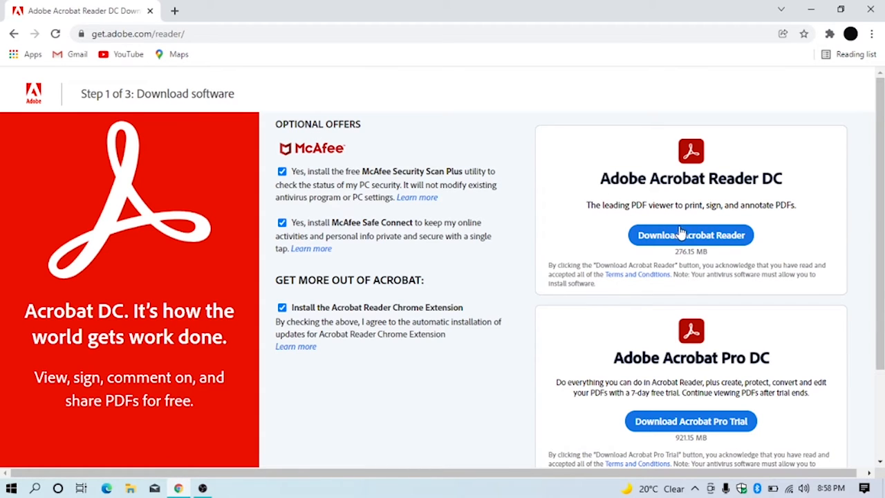
Step: Uncheck both McAfee offers and start the Acrobat Reader DC download
scroll("down", 3)
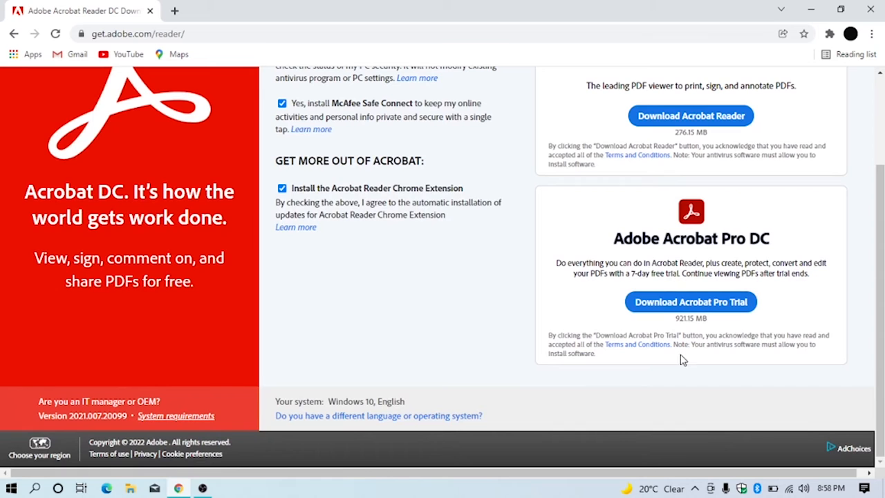
mouse_move(713, 259)
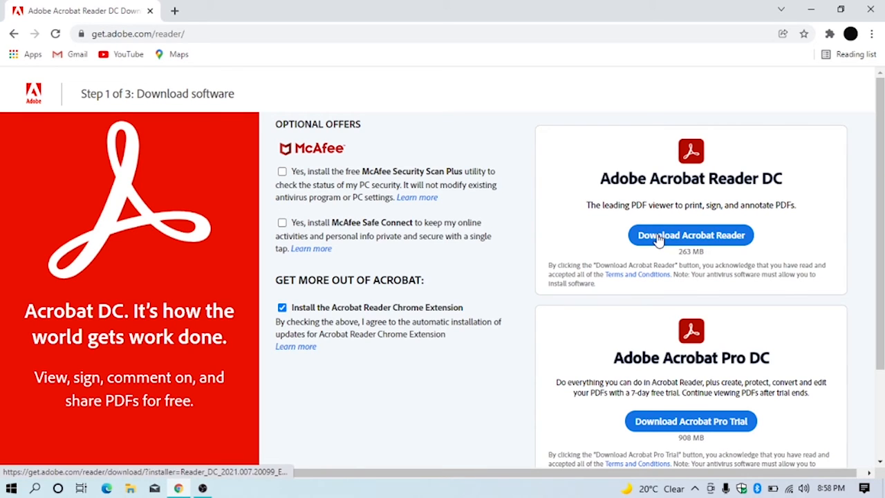
left_click(690, 235)
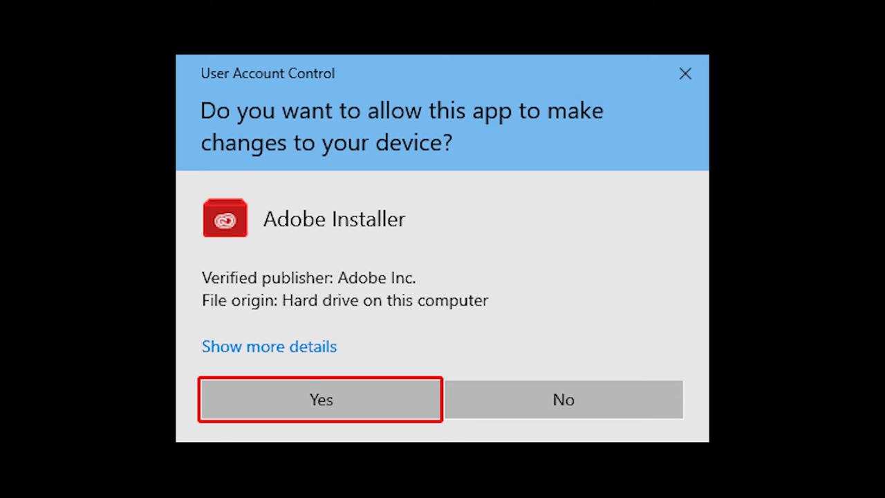
Step: Allow the installer via User Account Control and finish the Acrobat Reader DC installation
left_click(320, 400)
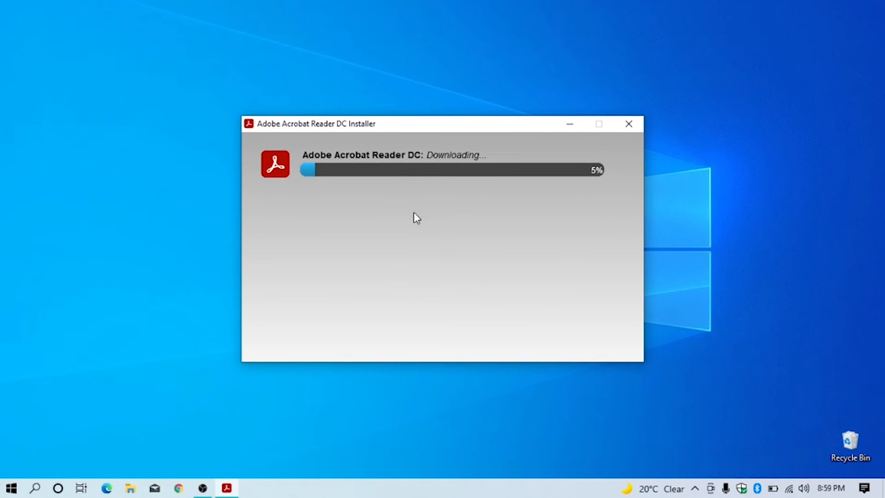
mouse_move(399, 297)
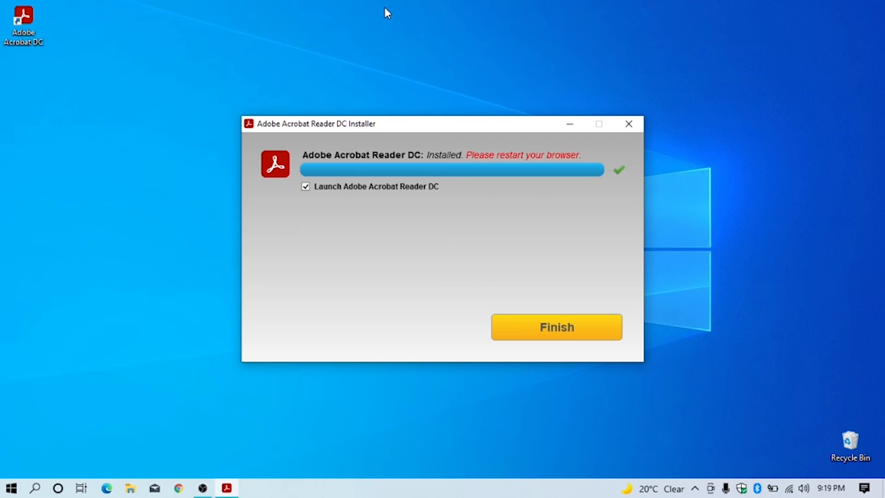
left_click(556, 327)
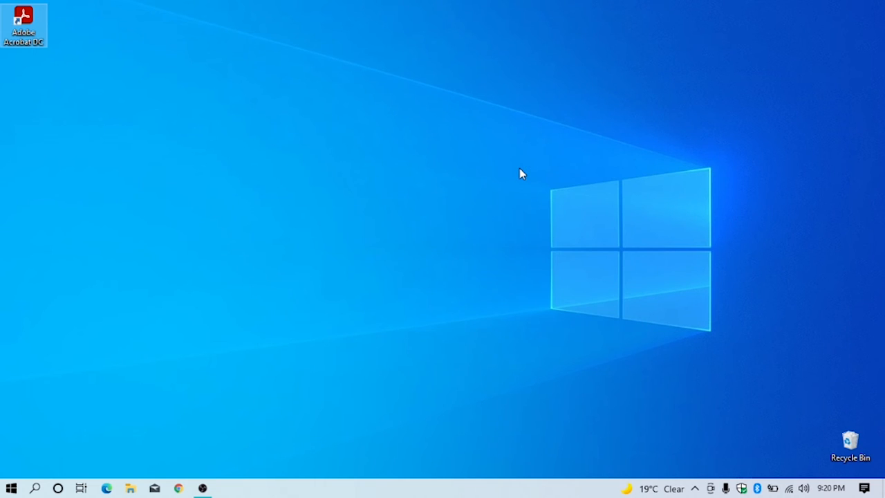
Step: Launch Acrobat Reader DC from the desktop and set it as the default PDF app
double_click(22, 25)
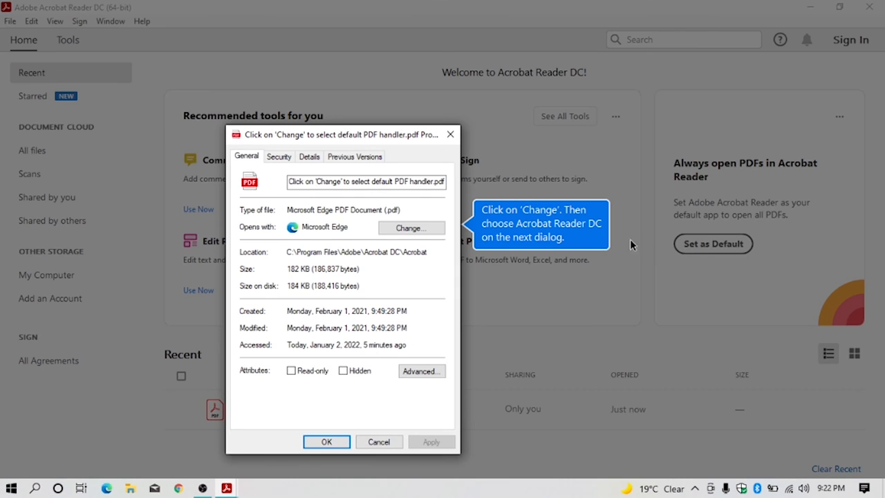
left_click(412, 227)
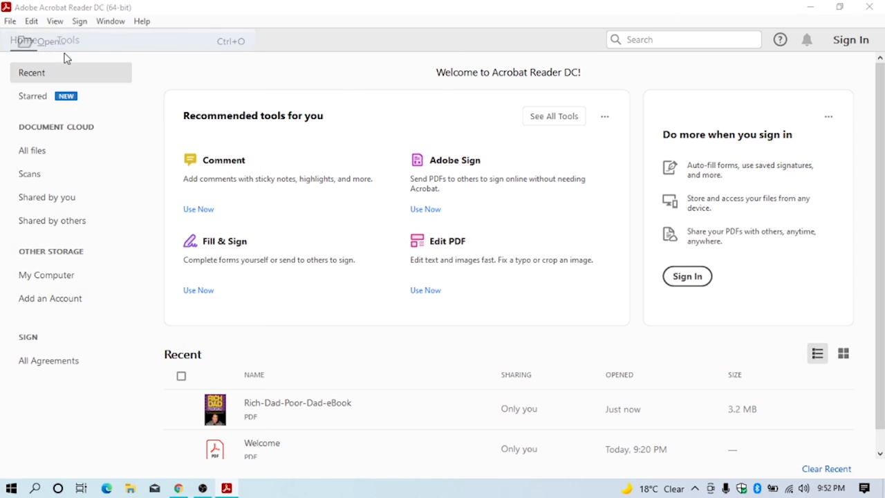
Step: Open Rich-Dad-Poor-Dad-eBook.pdf from Downloads and scroll to page 2 of 220
left_click(47, 40)
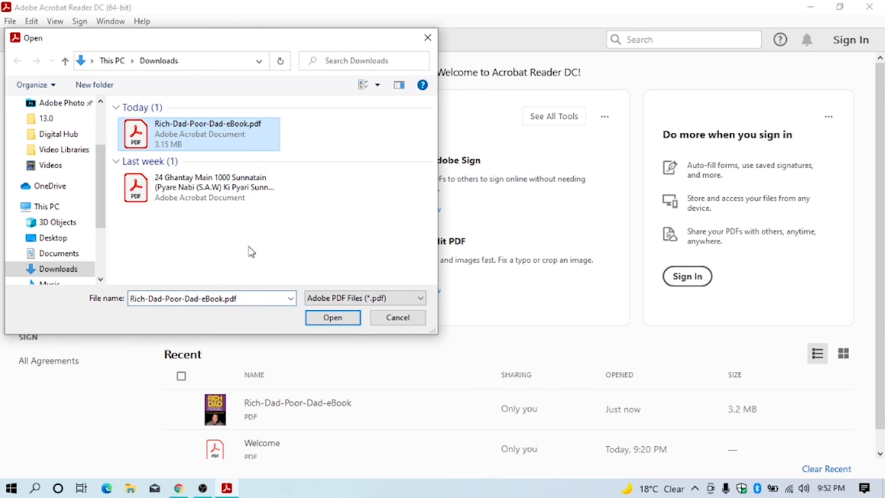
left_click(331, 316)
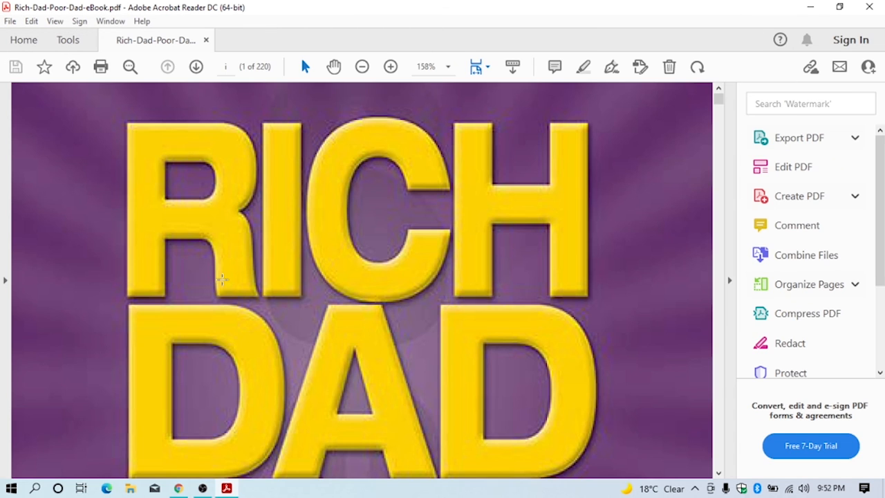
scroll("down", 3)
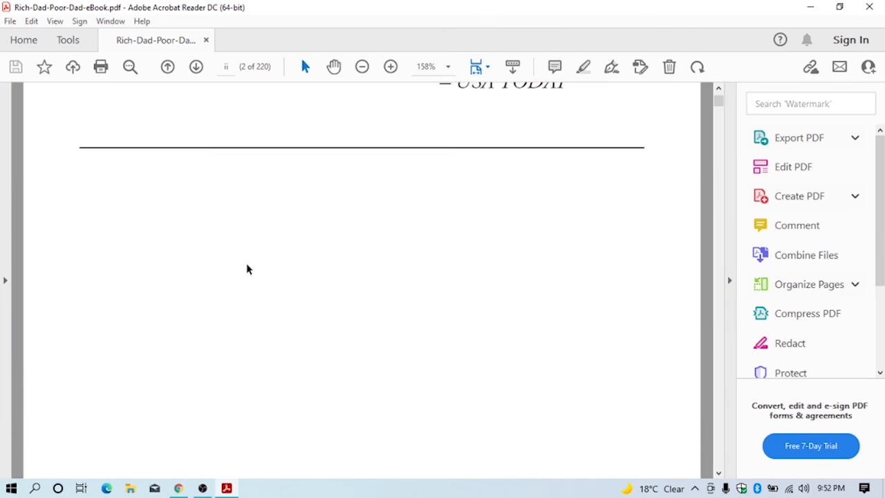